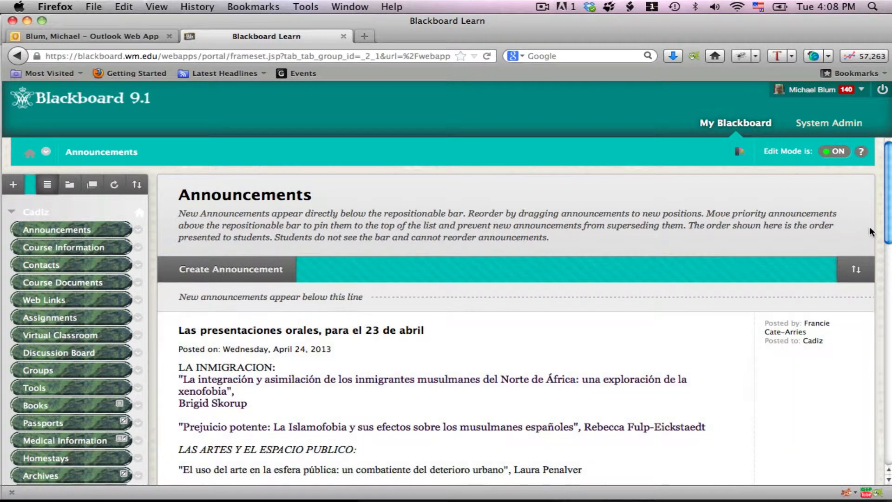
Expand Grade Center in the Control Panel and load the Full Grade Center roster.
scroll(down, 3)
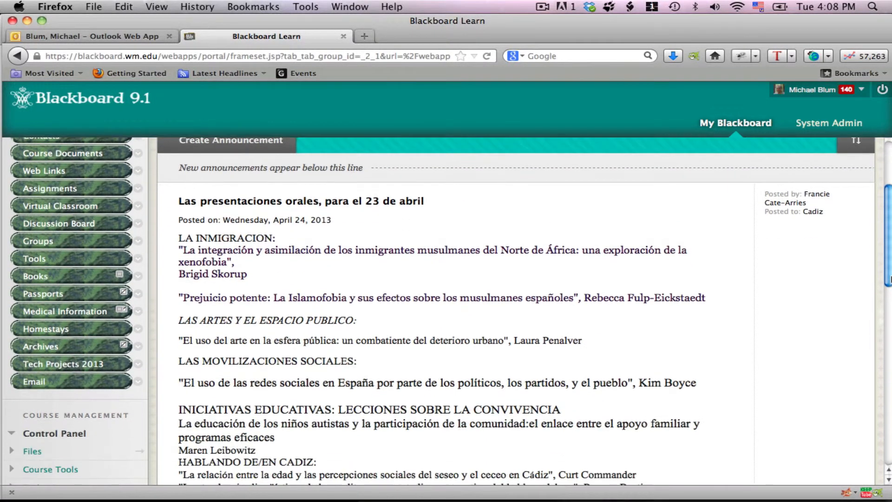
scroll(down, 3)
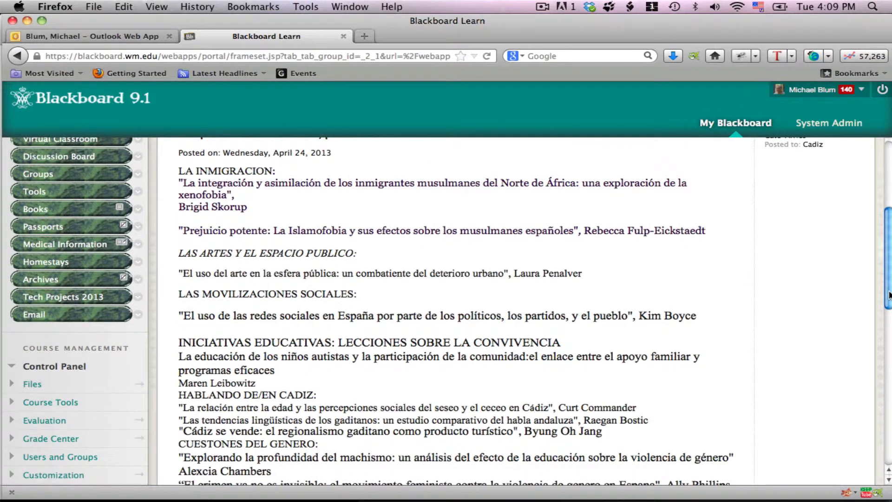
scroll(down, 3)
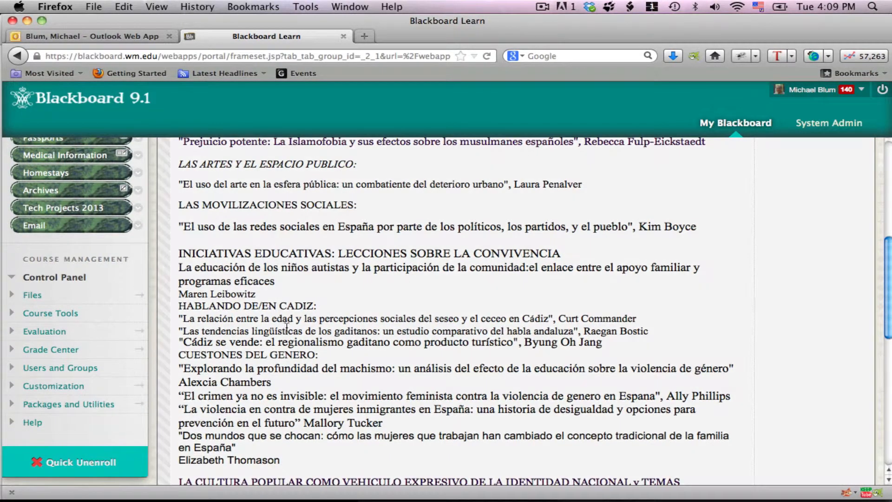
mouse_move(50, 349)
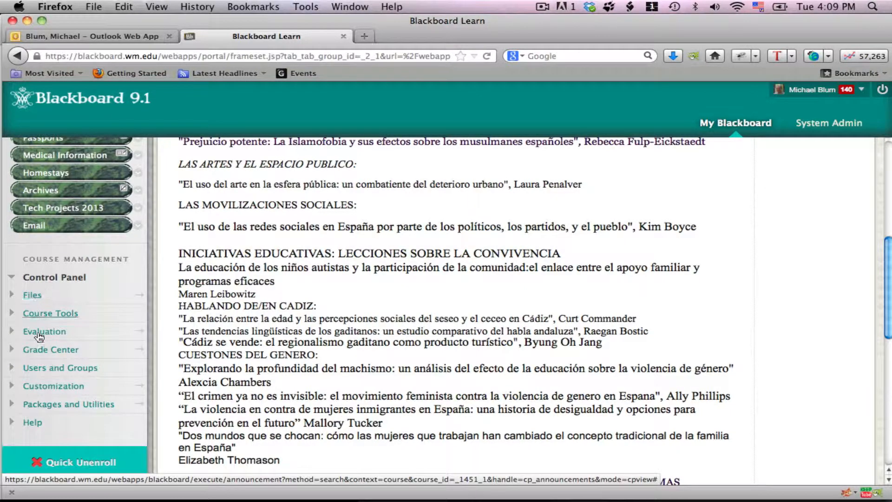
click(50, 349)
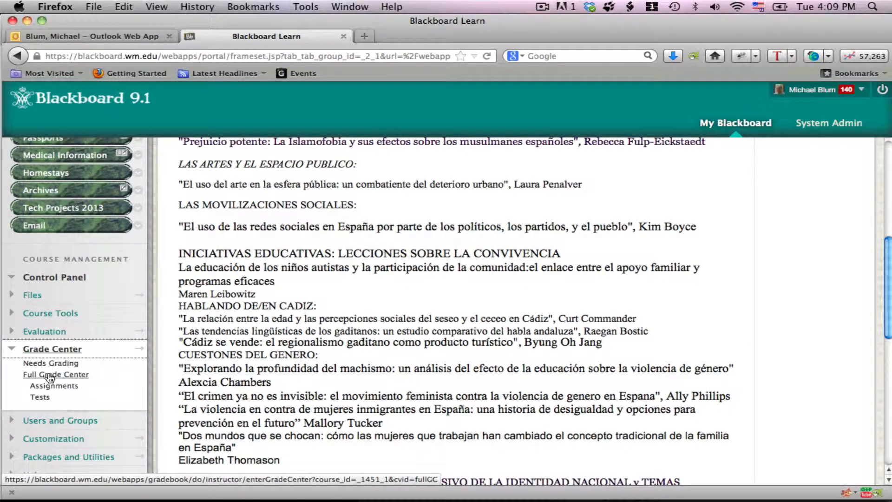
click(55, 374)
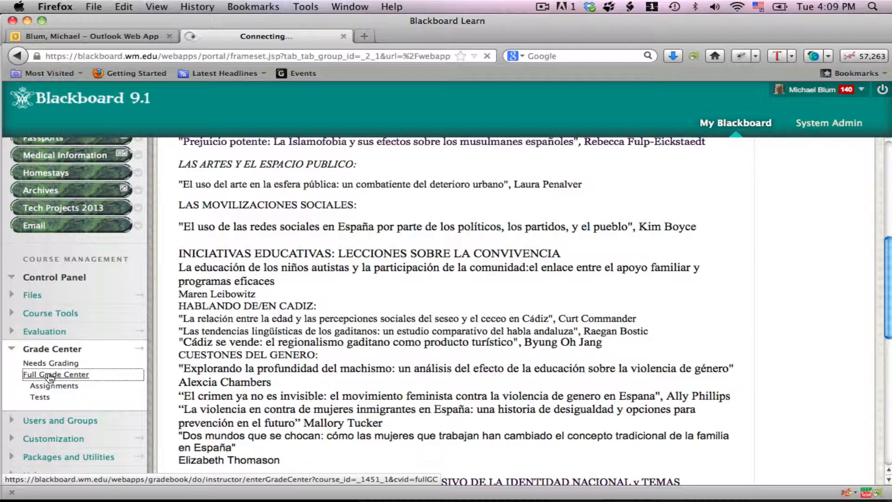
click(56, 374)
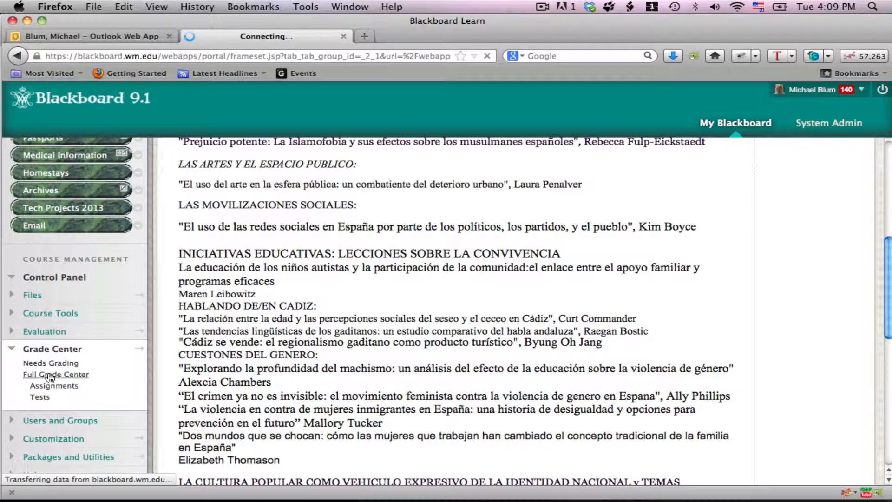
click(56, 374)
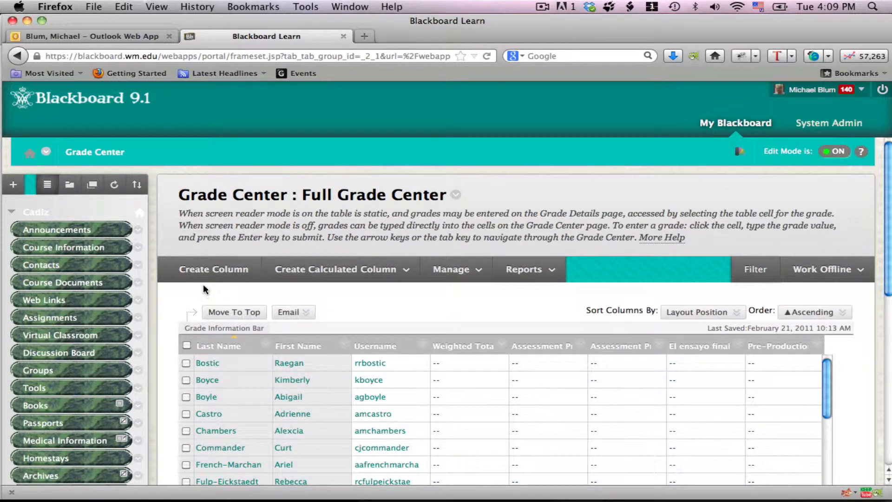
Check the Create Calculated Column types, then choose Edit Column Information on Weighted Total.
click(336, 269)
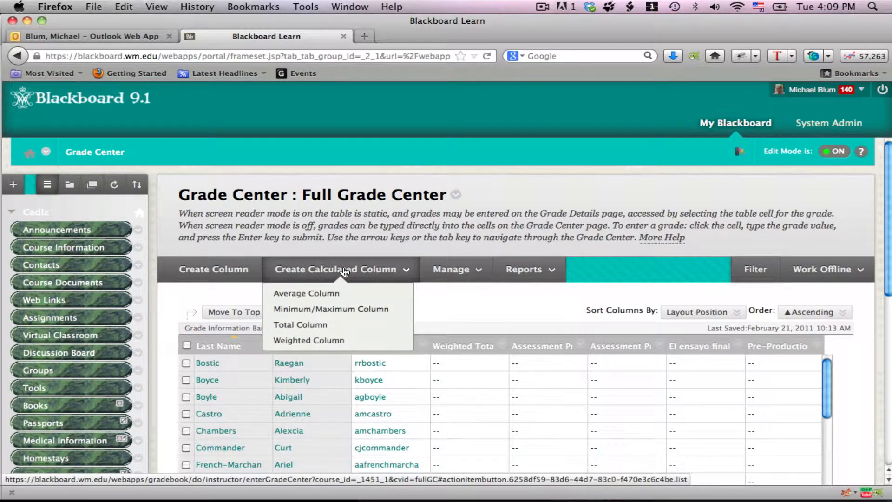
mouse_move(312, 272)
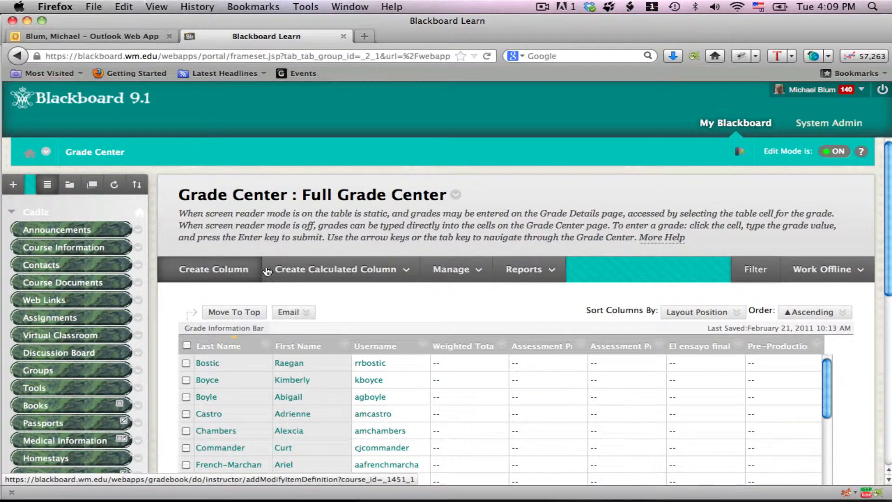
click(339, 269)
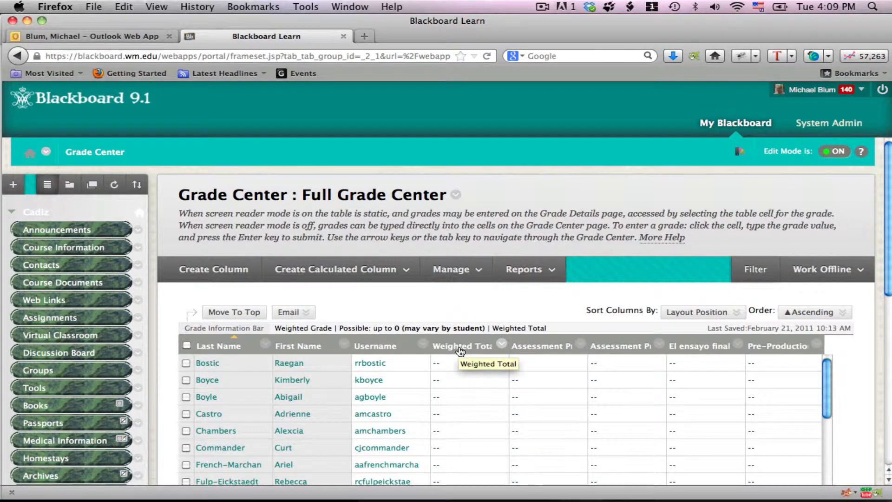
click(502, 345)
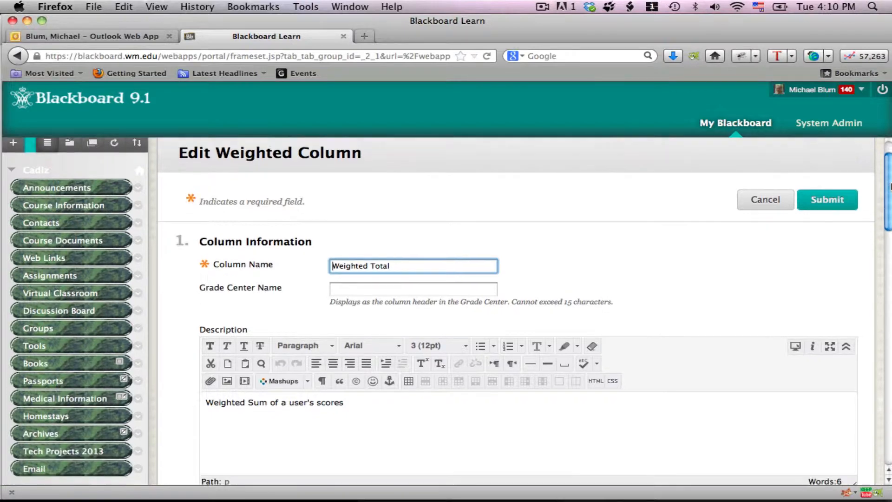
scroll(down, 3)
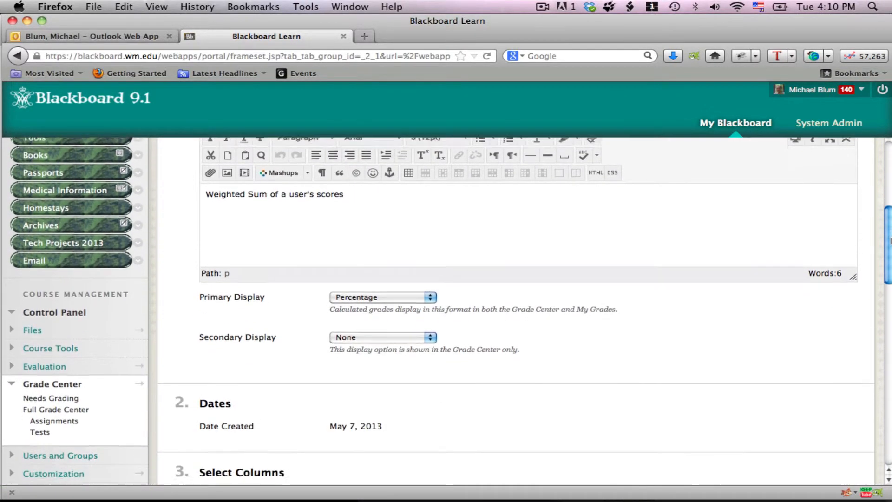
scroll(down, 3)
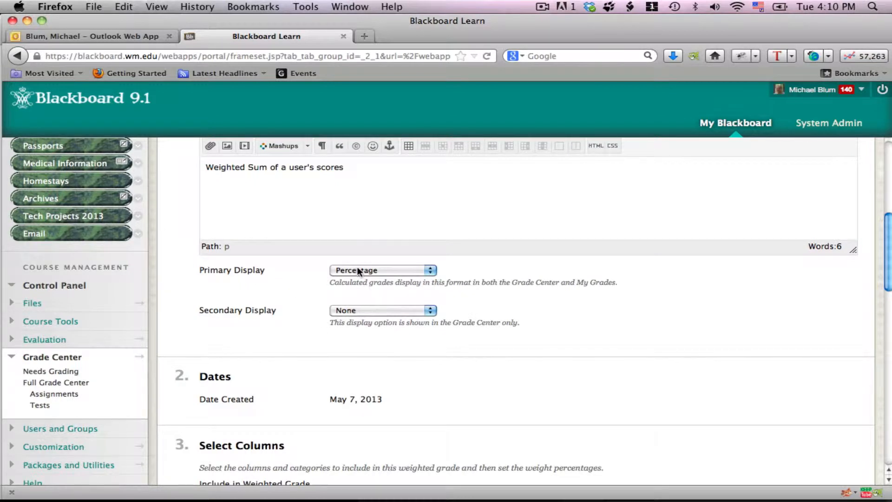
mouse_move(829, 297)
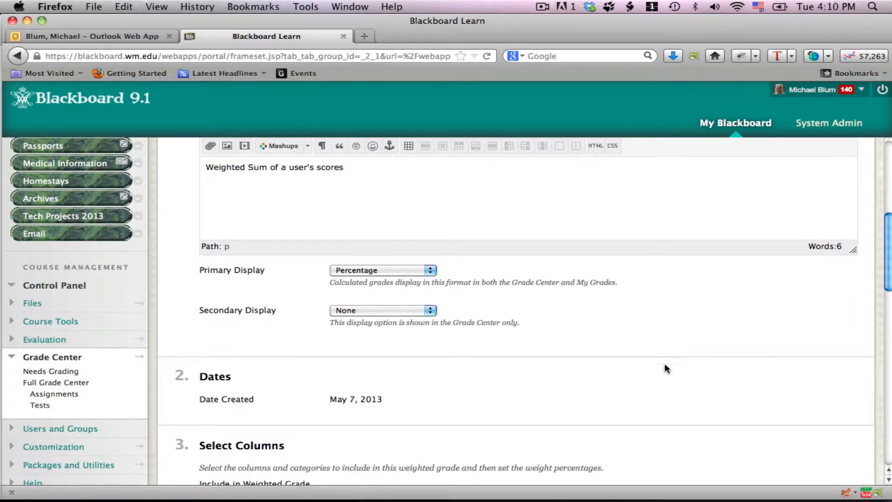
scroll(down, 3)
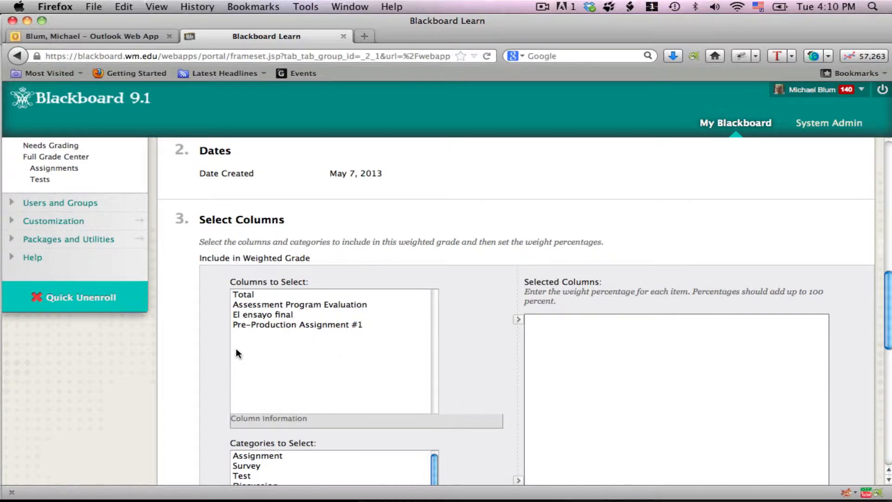
Move Pre-Production Assignment #1 and El ensayo final into Selected Columns, ready for weights.
click(297, 324)
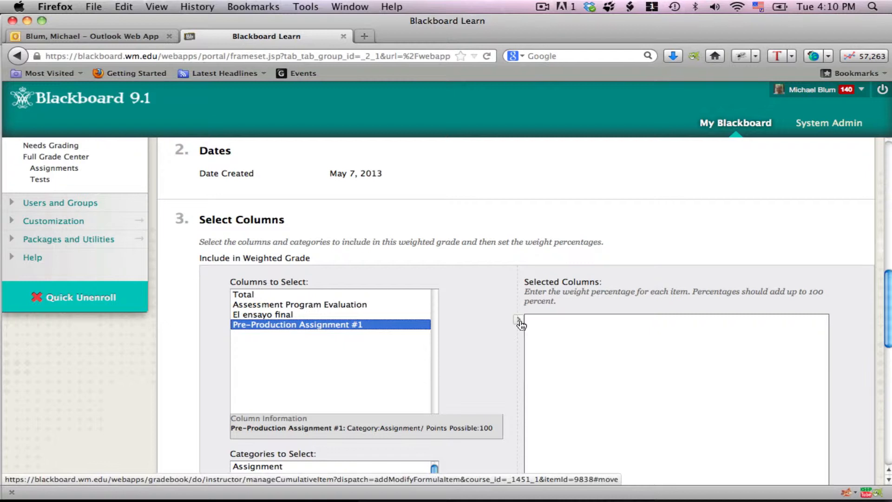
click(518, 321)
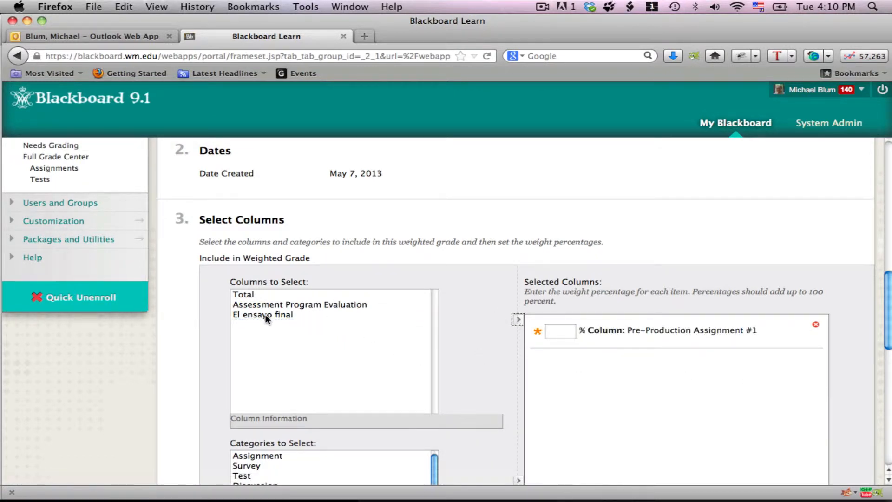
mouse_move(257, 320)
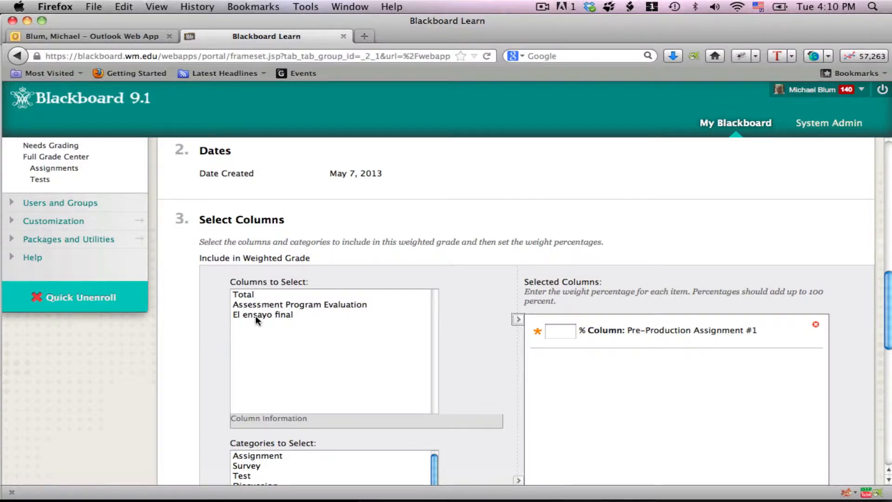
click(517, 318)
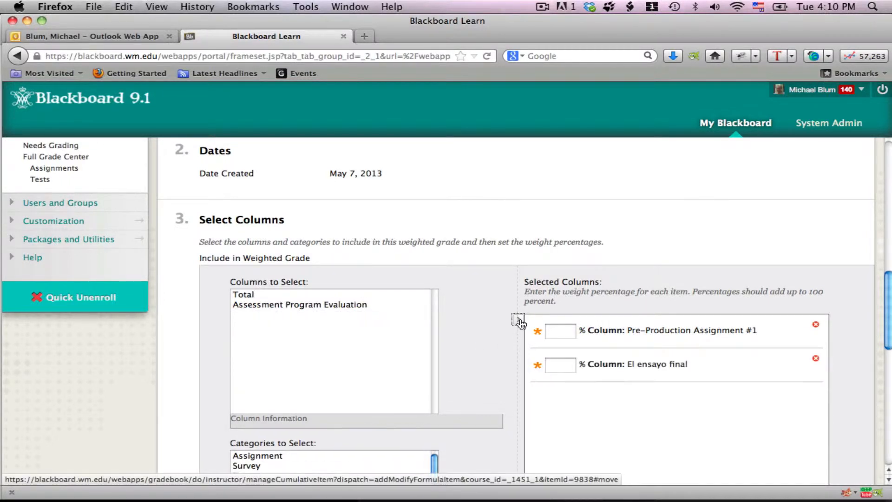
click(559, 330)
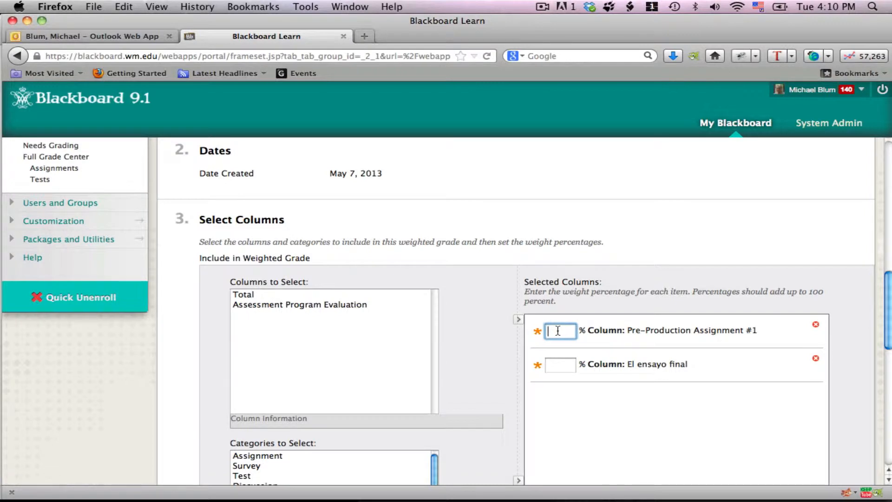
Weight Pre-Production Assignment #1 at 40 and El ensayo final at 60, then correct 60 to 50.
text(40)
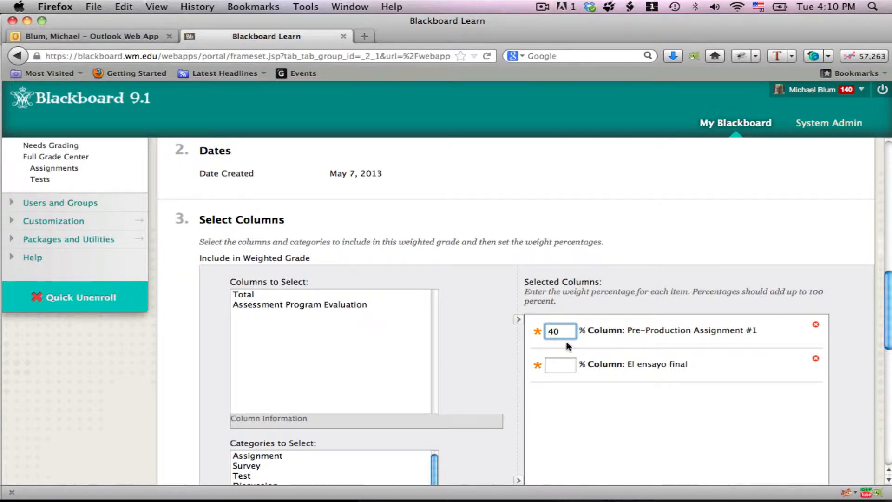
click(560, 364)
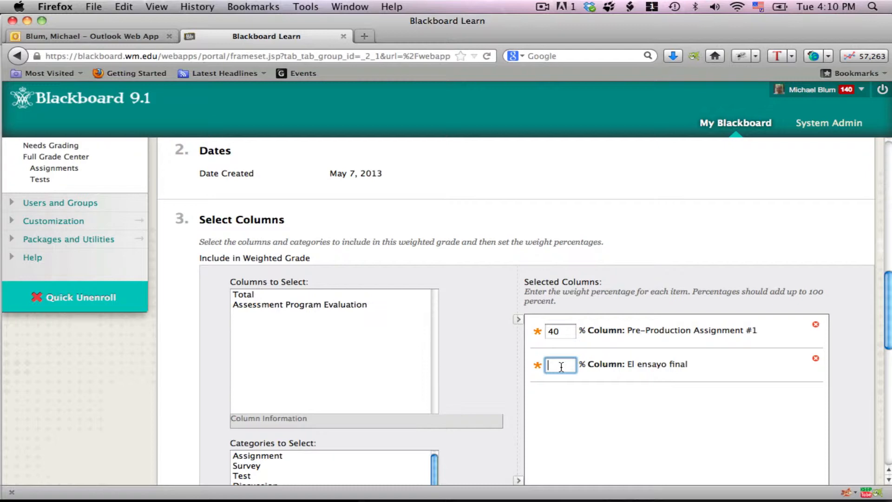
text(60)
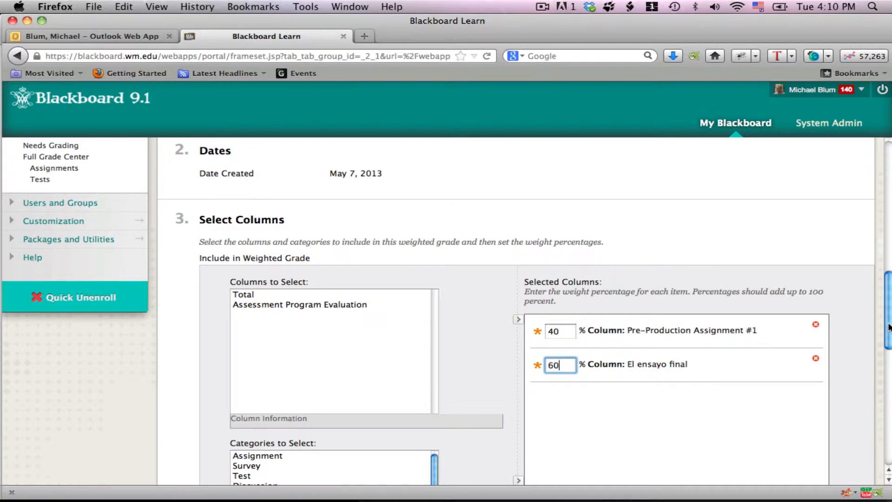
scroll(down, 3)
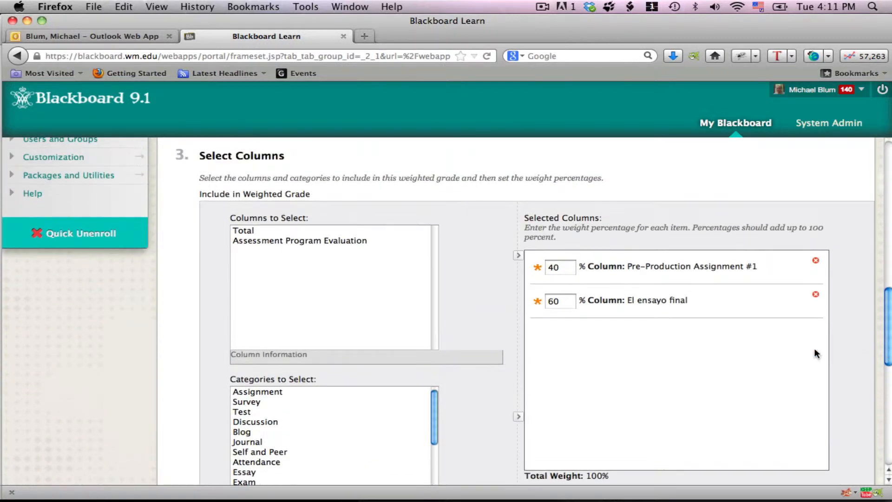
click(559, 300)
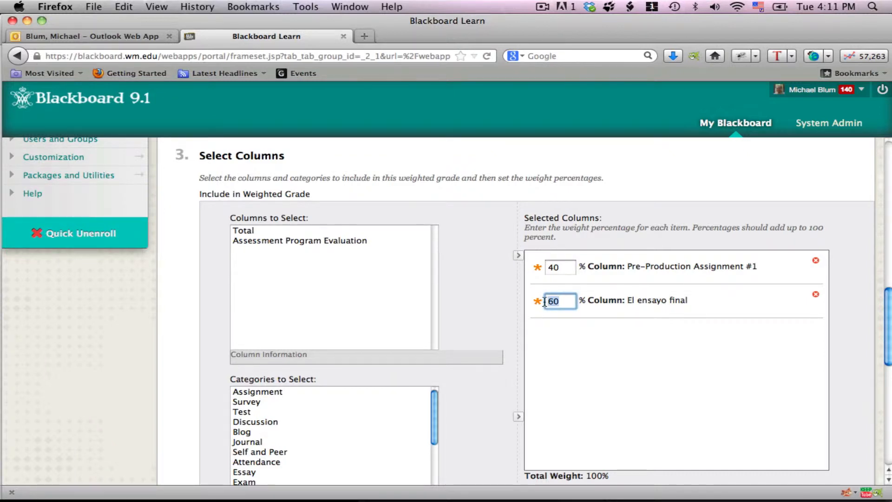
text(50)
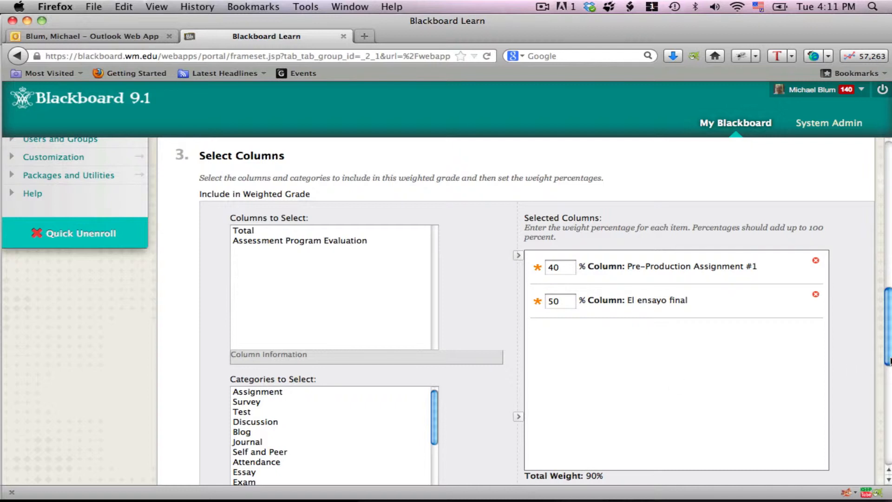
scroll(down, 3)
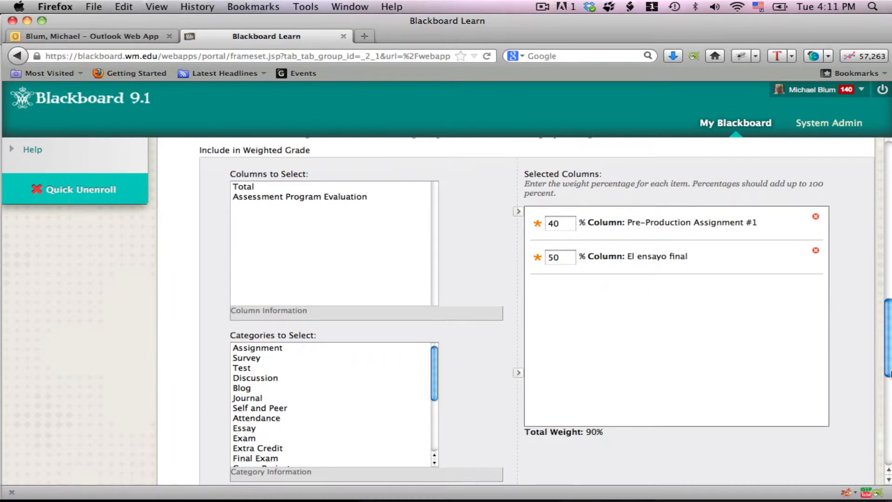
scroll(down, 3)
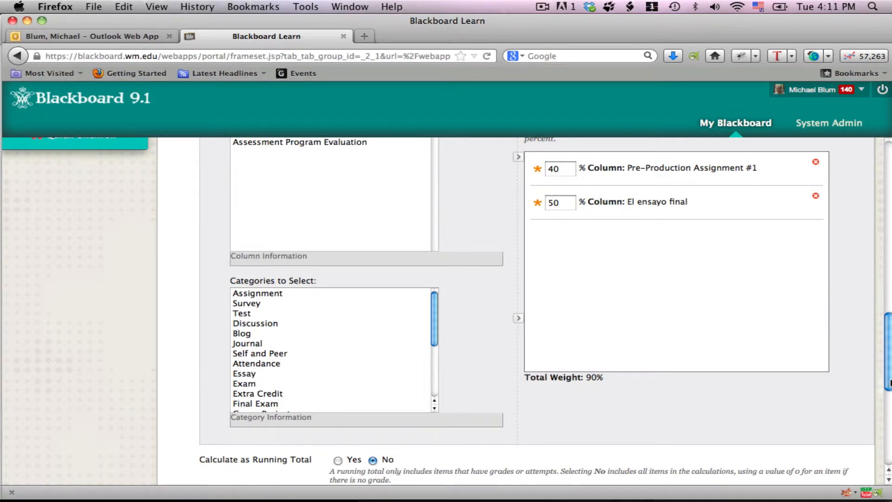
scroll(down, 3)
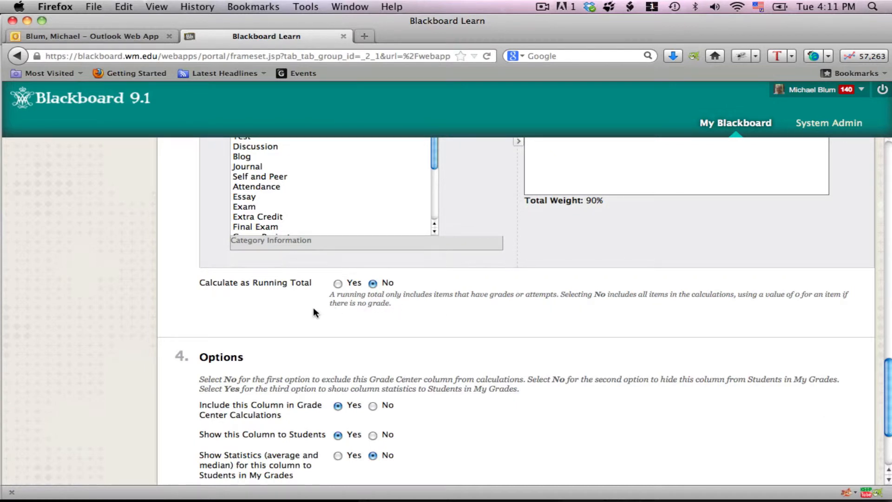
mouse_move(374, 324)
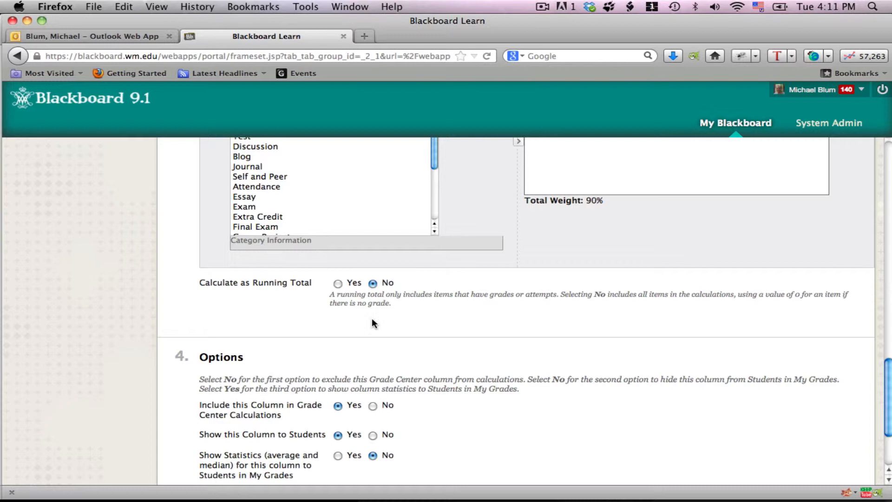
mouse_move(868, 397)
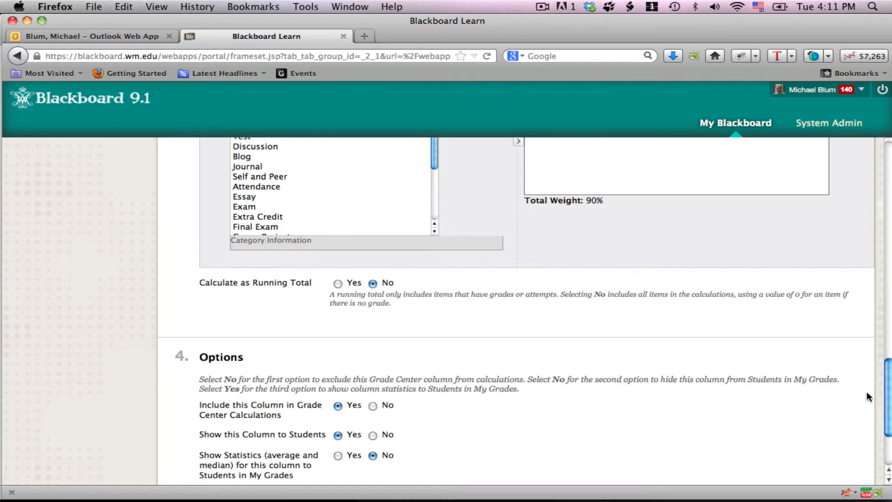
mouse_move(883, 407)
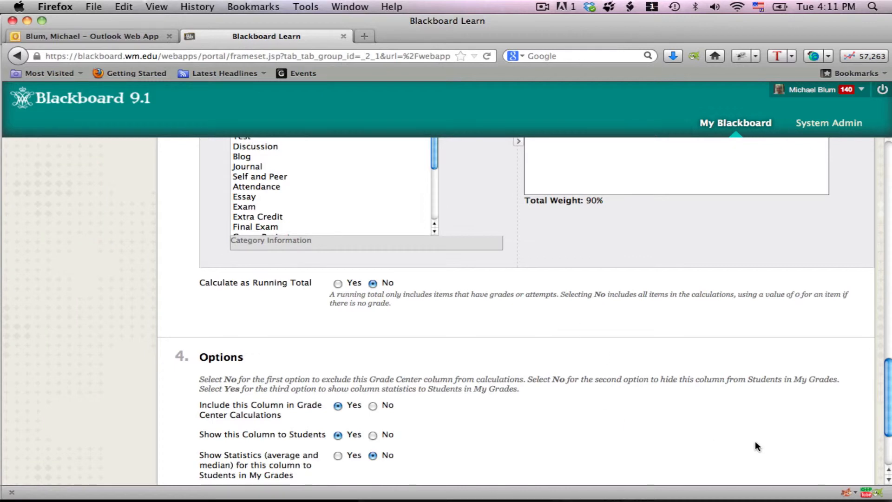
scroll(down, 3)
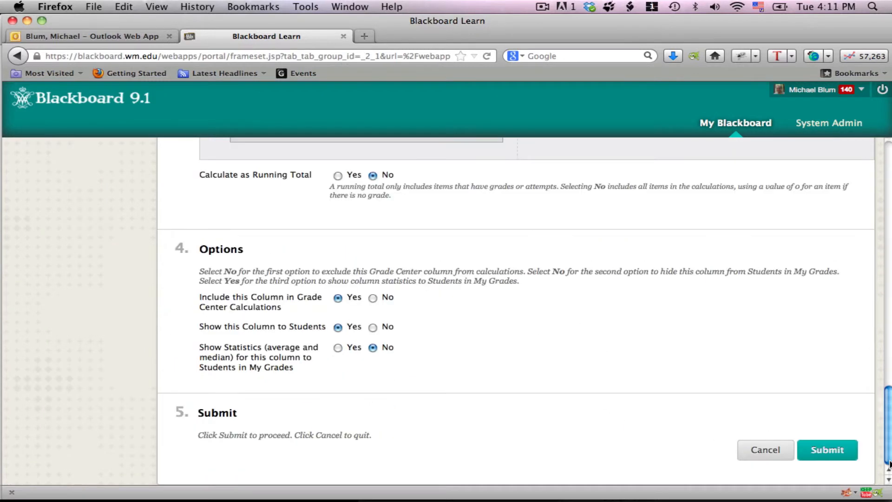
mouse_move(826, 450)
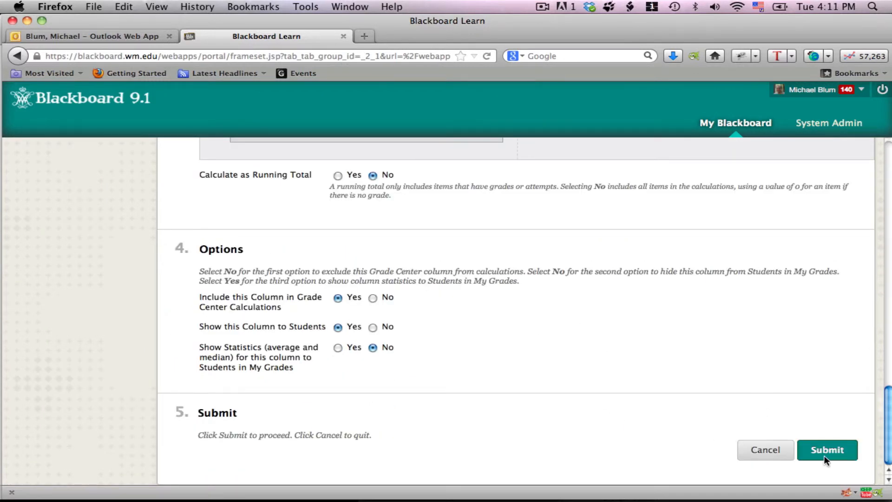
click(826, 449)
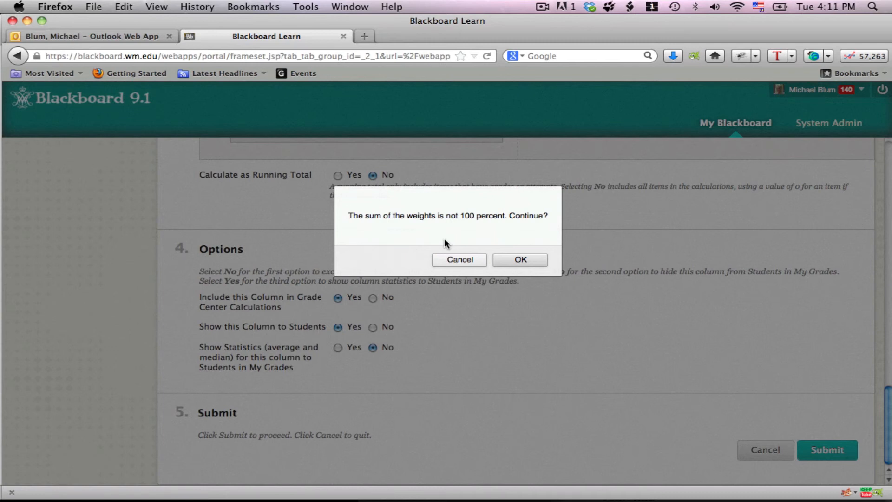
mouse_move(429, 270)
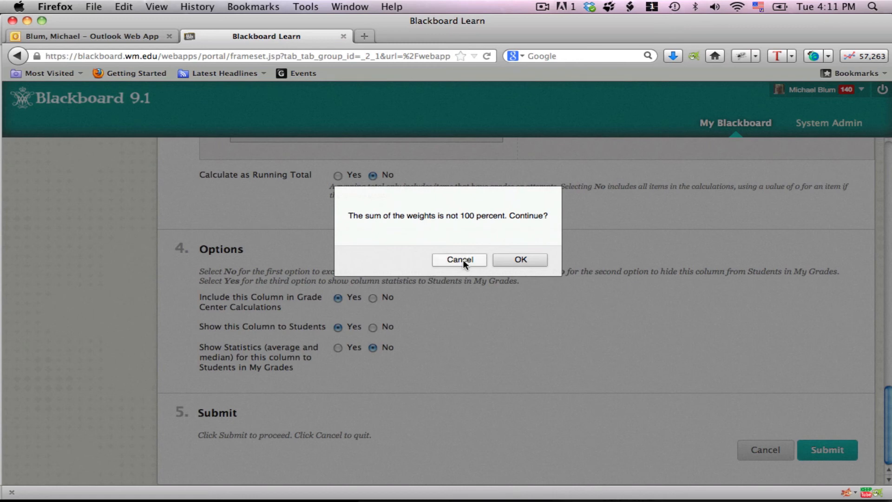
click(458, 260)
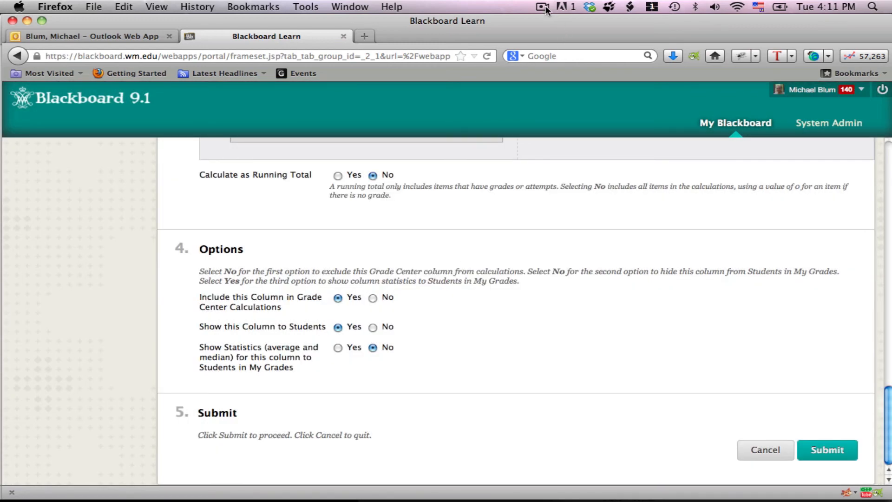